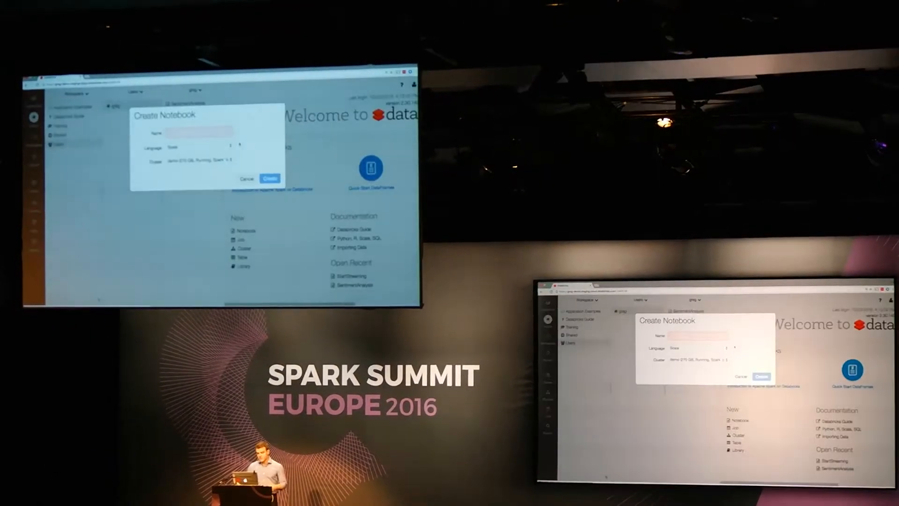
Create a new Scala notebook named Demo
type("Demo")
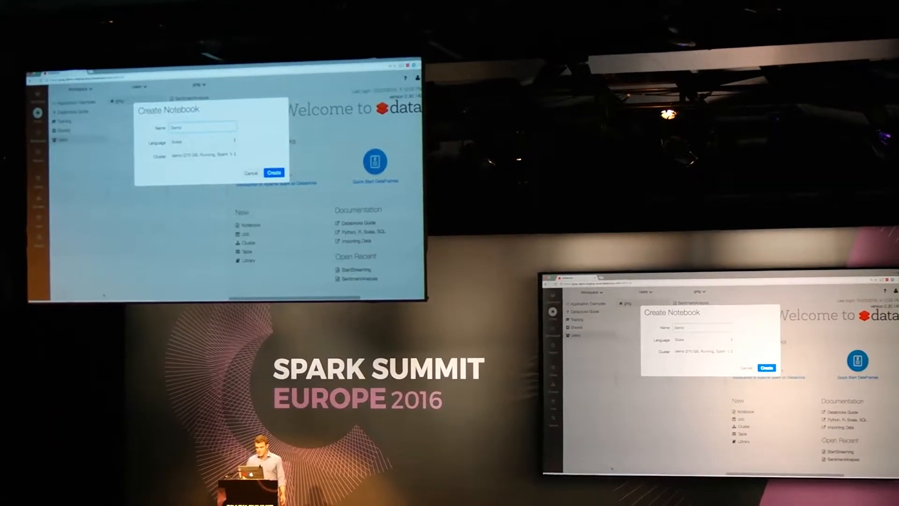
left_click(274, 172)
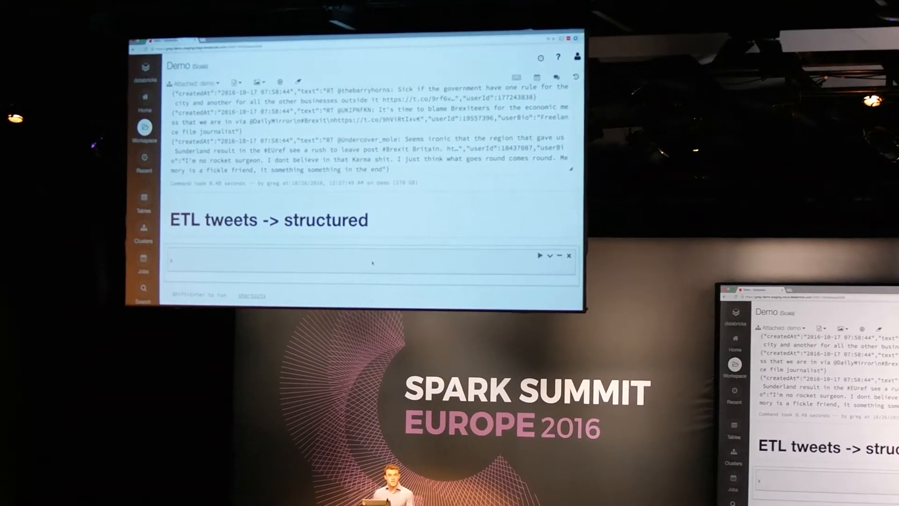
Write val tweets = spark.read.json("/mnt/data/tweets") followed by tweets.display in the ETL cell
type("spark.read")
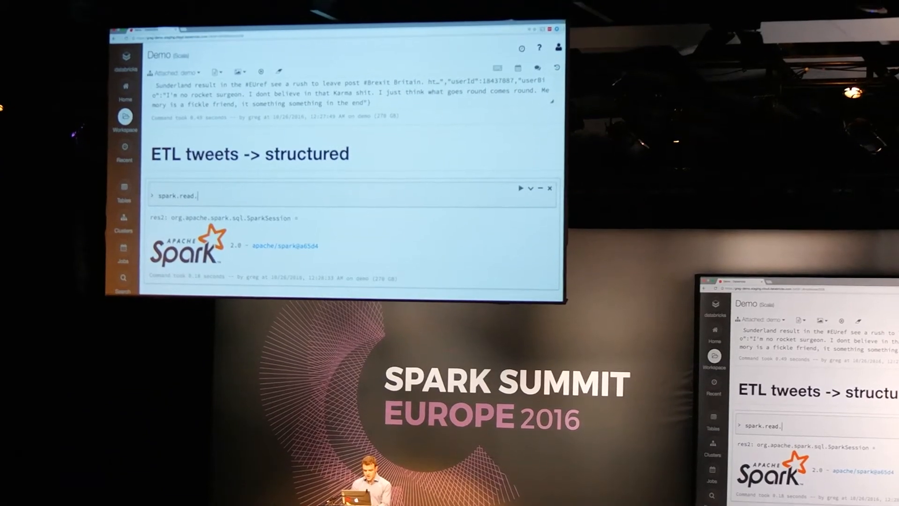
type(".")
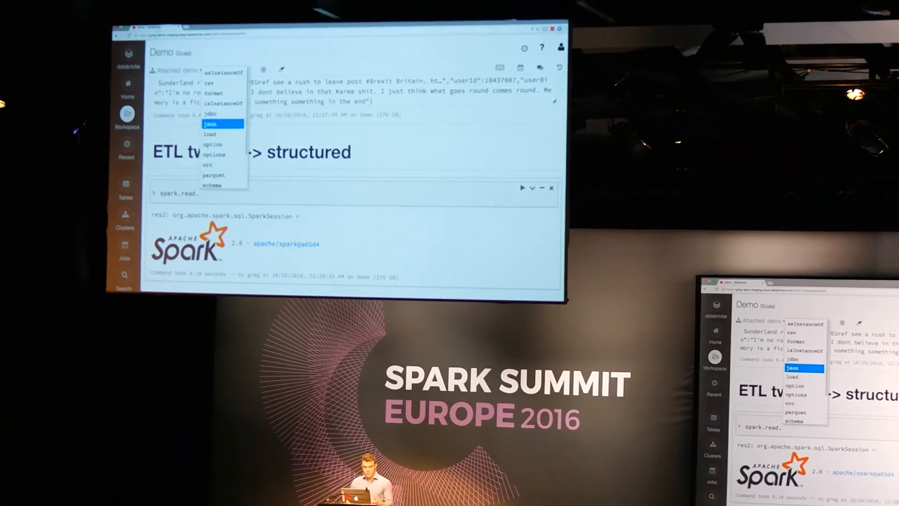
left_click(219, 123)
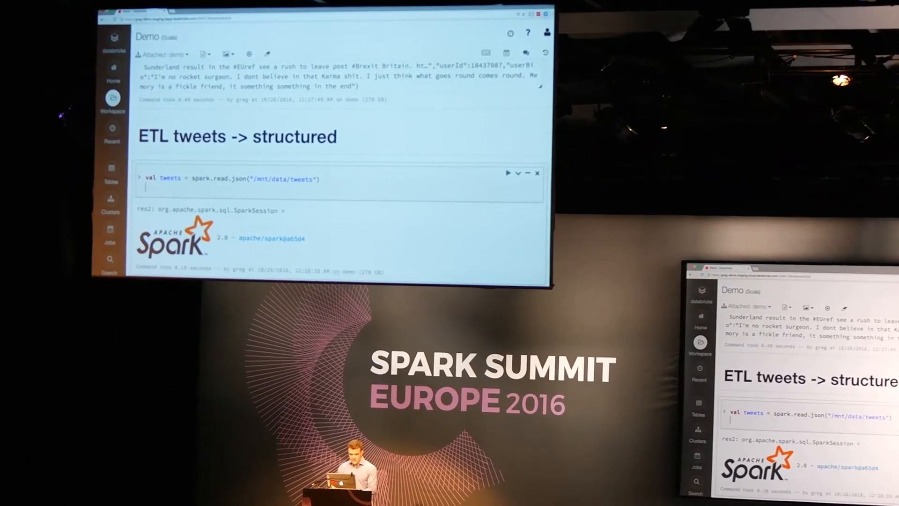
type("tweets.d")
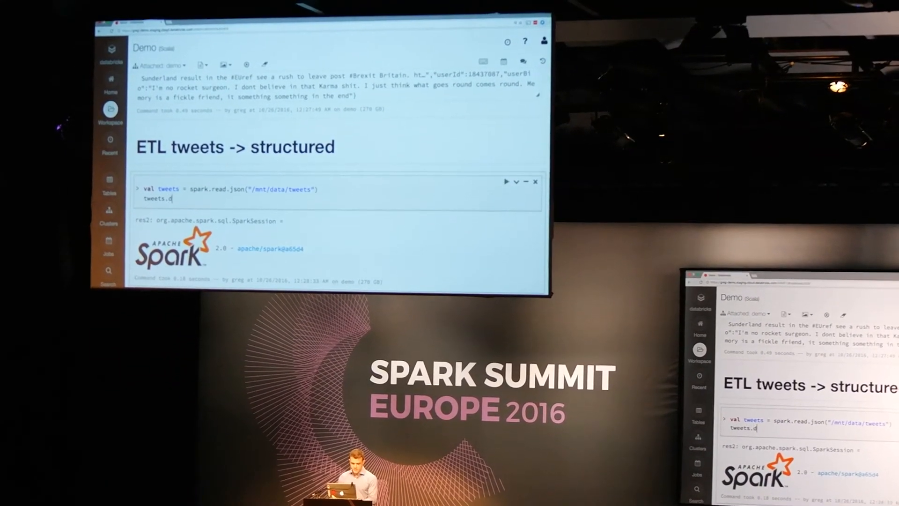
type("isplay")
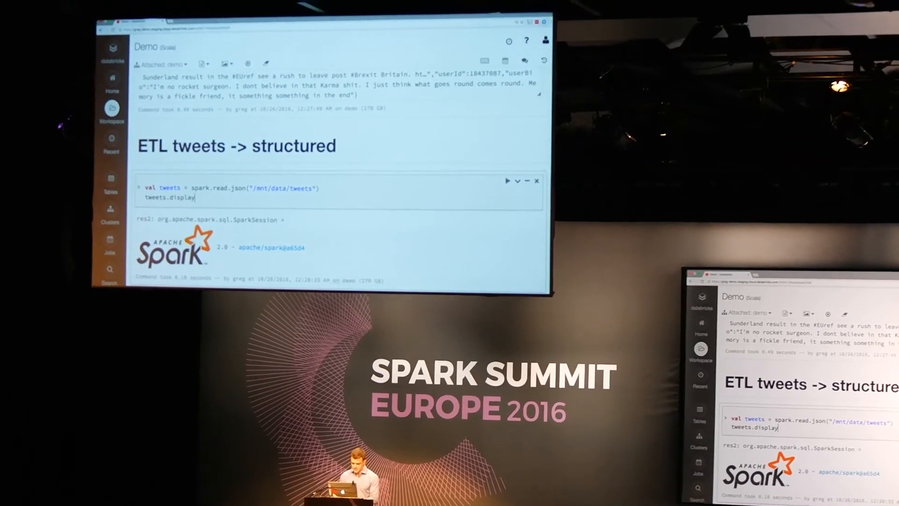